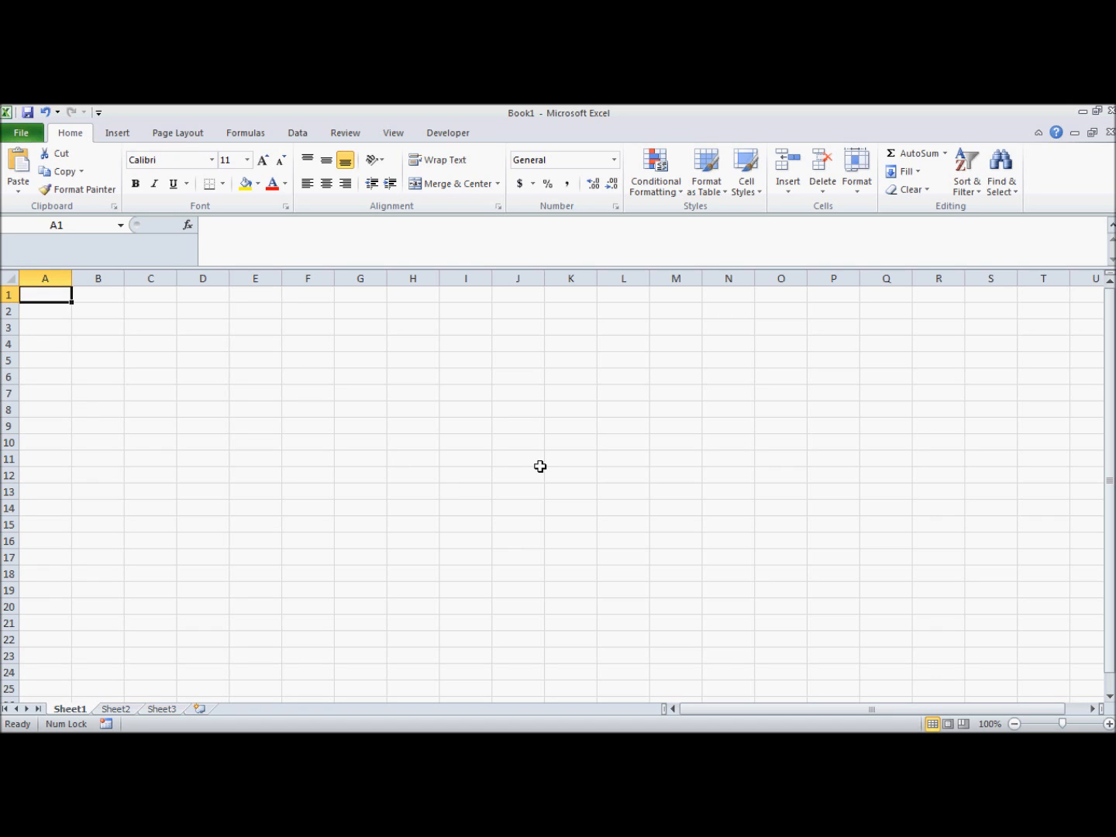
{"action": "mouse_move", "coordinate": [109, 603]}
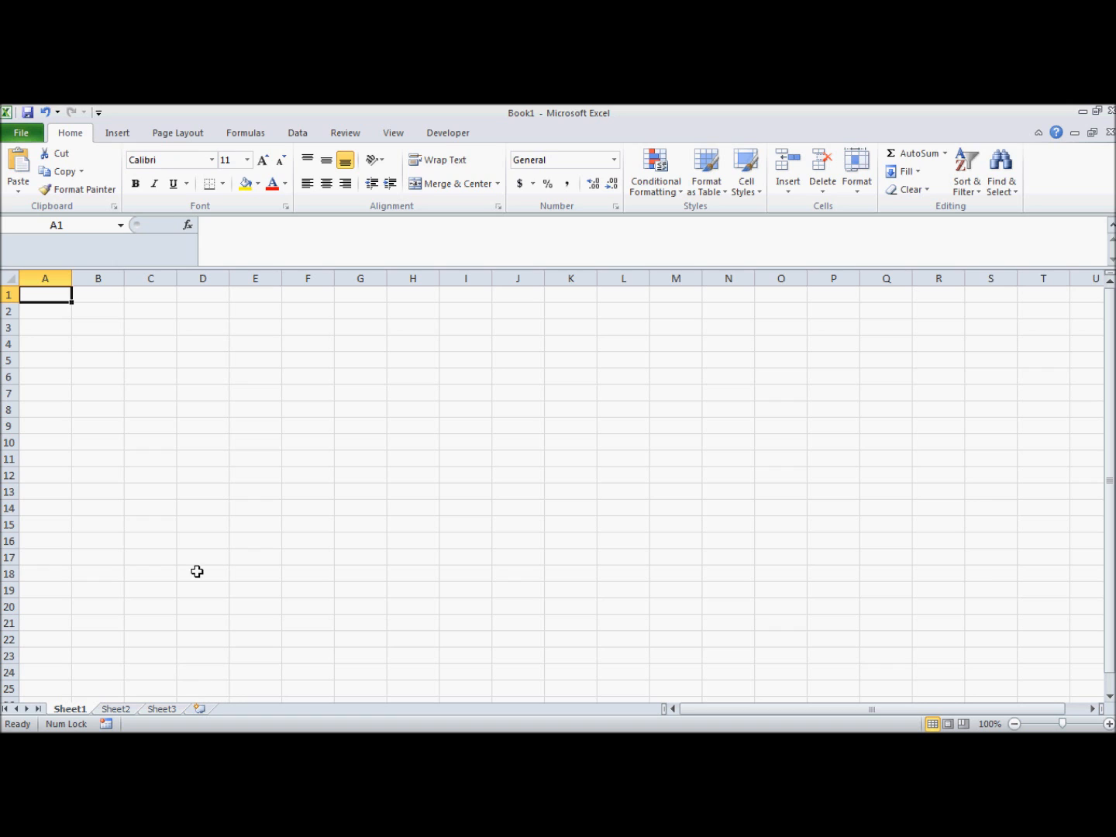
{"action": "mouse_move", "coordinate": [183, 395]}
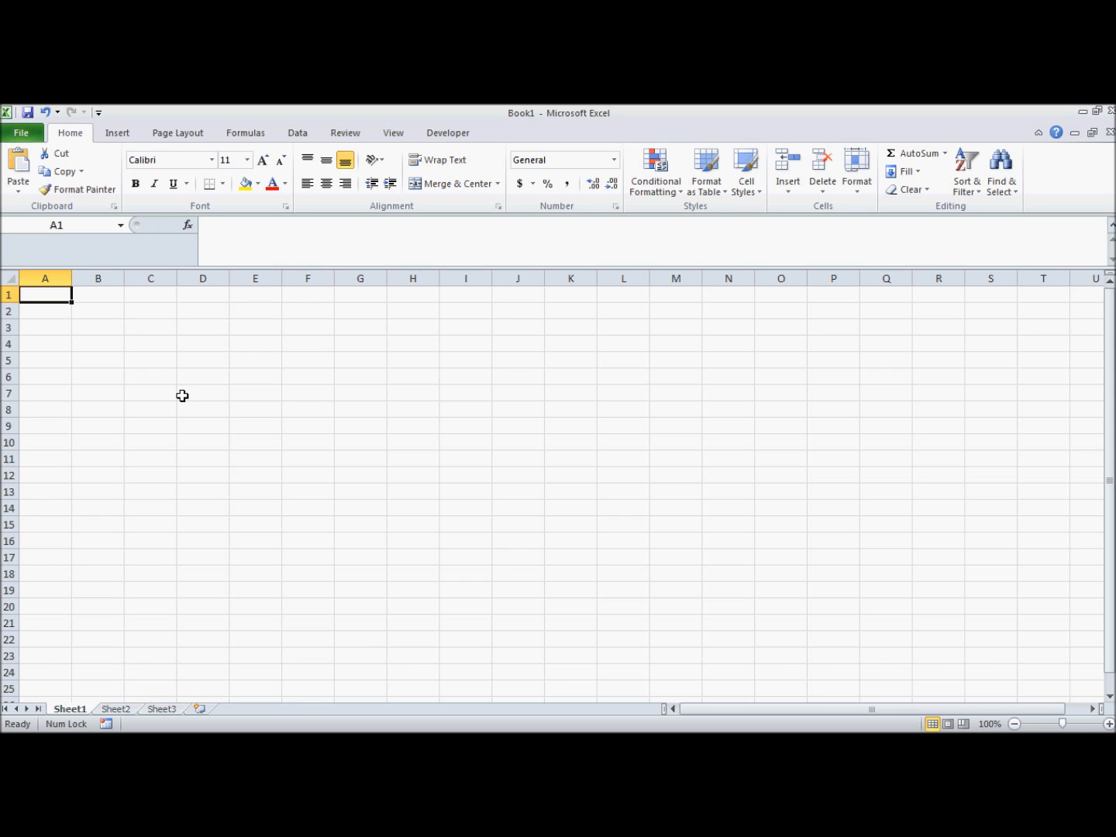
- Show the From Other Sources list of external data sources (SQL Server, XML import) under Data
{"action": "left_click", "coordinate": [297, 134]}
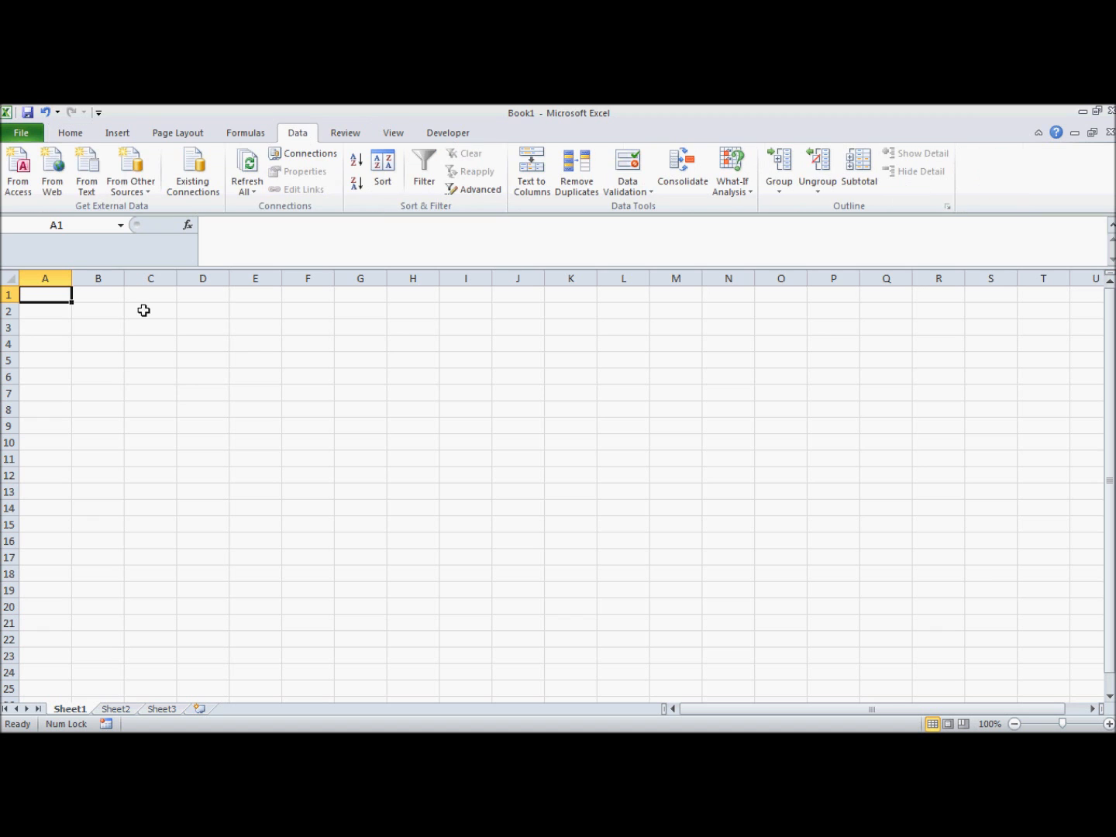
{"action": "mouse_move", "coordinate": [53, 170]}
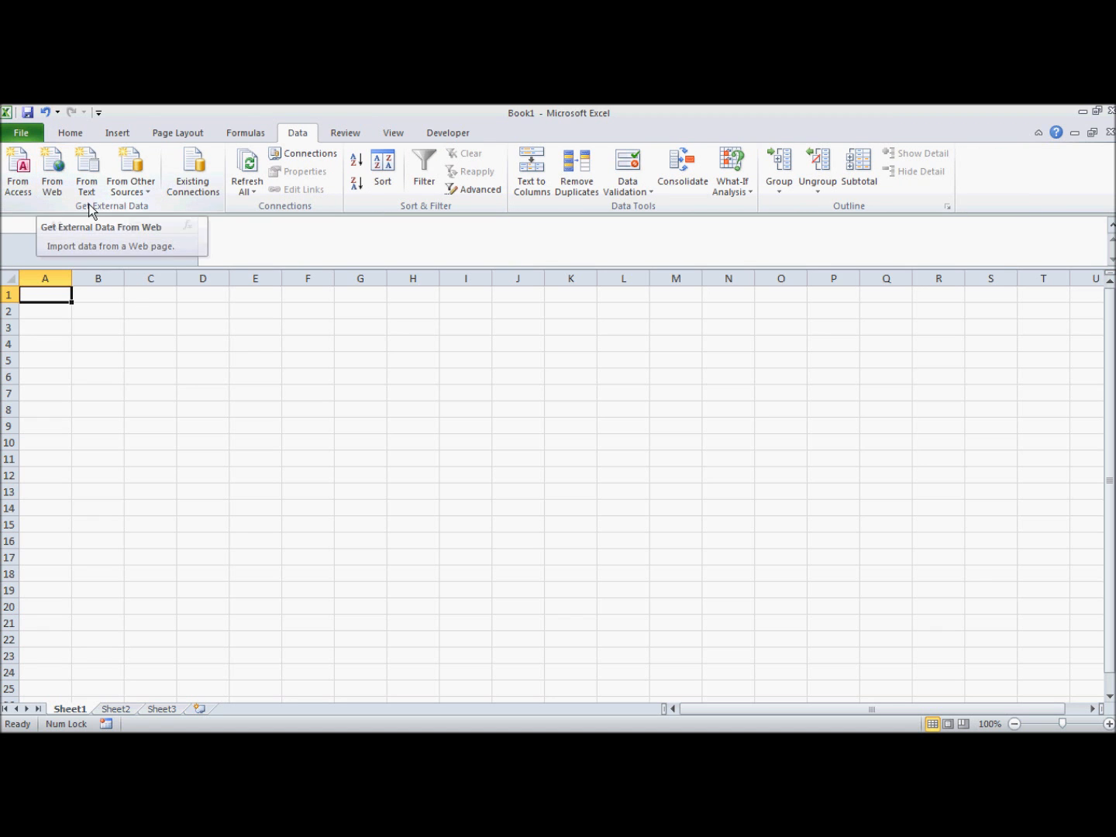
{"action": "left_click", "coordinate": [130, 172]}
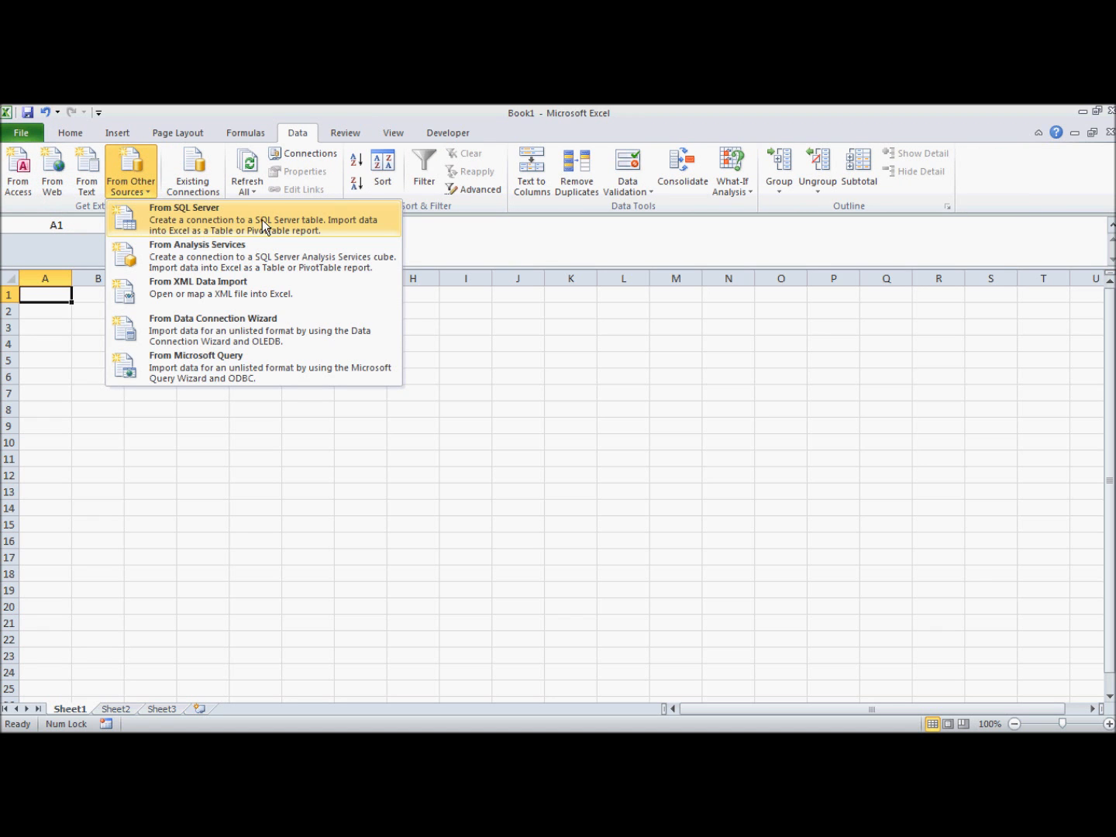
{"action": "mouse_move", "coordinate": [241, 291]}
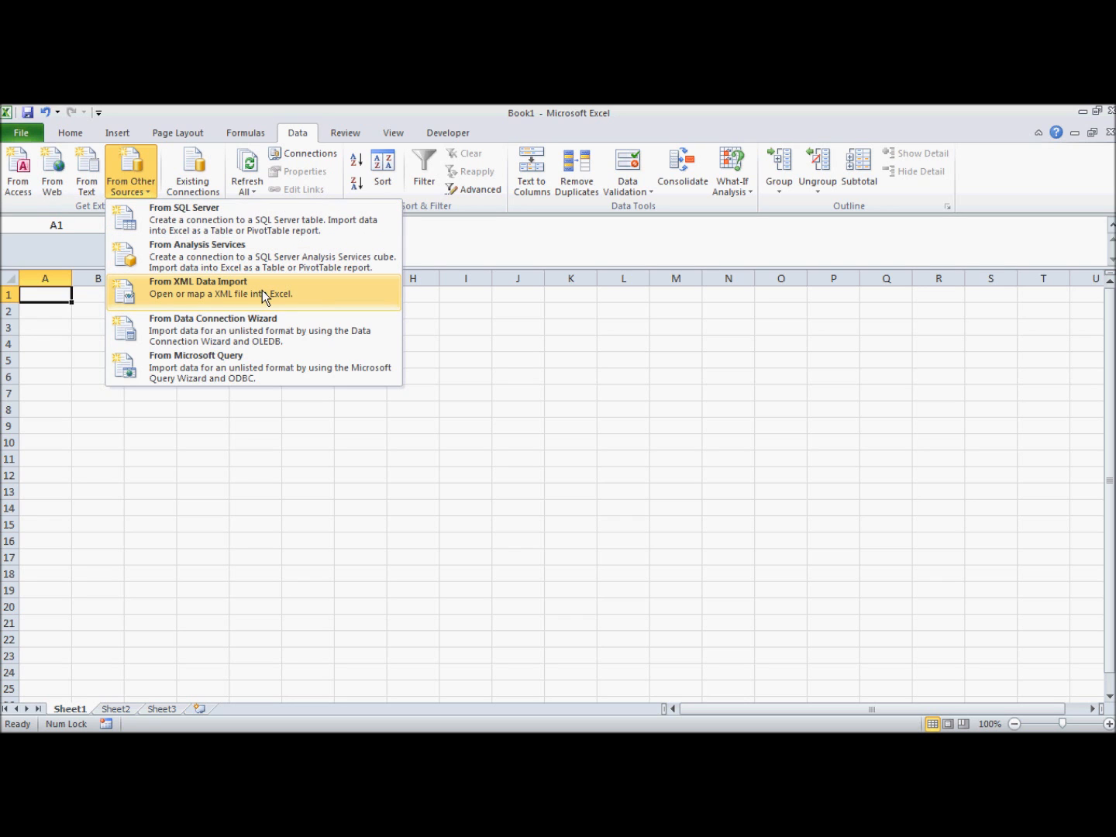